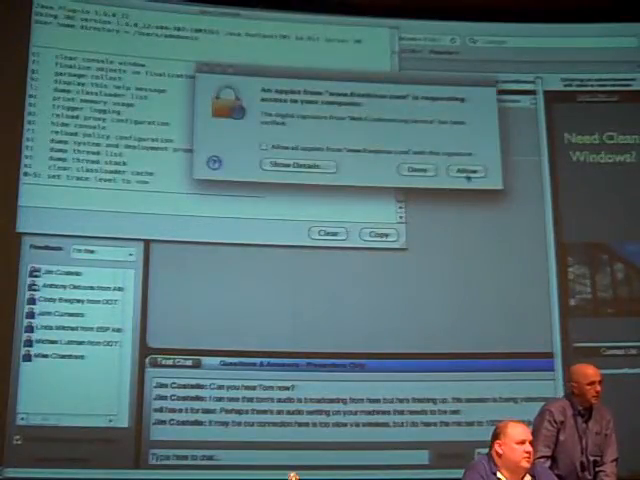
# Step: Allow the Java meeting applet to access the computer in the security prompt
pyautogui.click(466, 169)
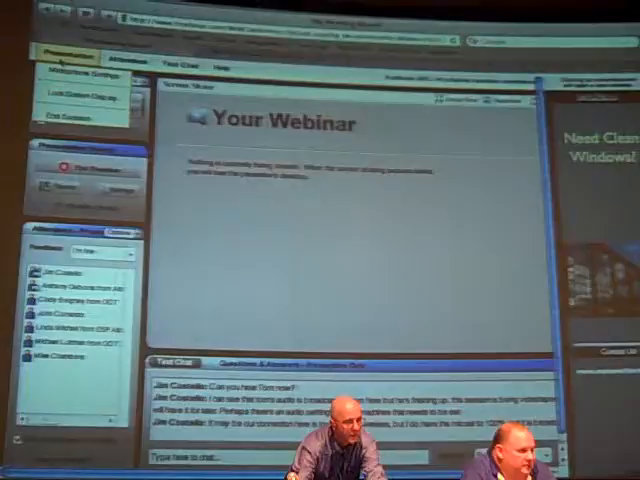
# Step: Enter presenter mode from the Presentation menu
pyautogui.click(130, 53)
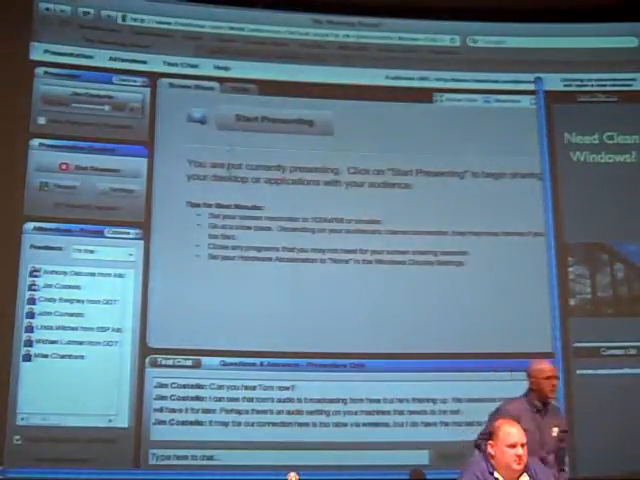
pyautogui.click(266, 122)
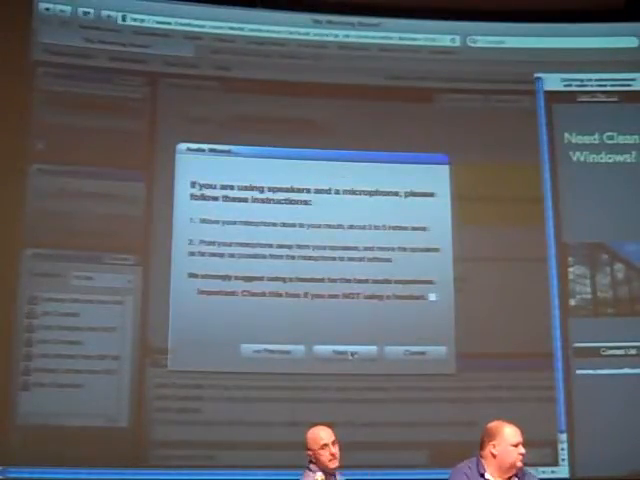
# Step: Step the Audio Wizard through speaker test and microphone choice to microphone volume
pyautogui.click(347, 352)
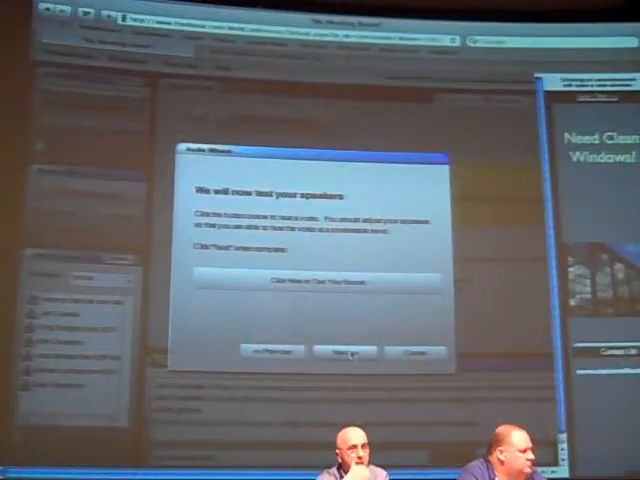
pyautogui.click(347, 357)
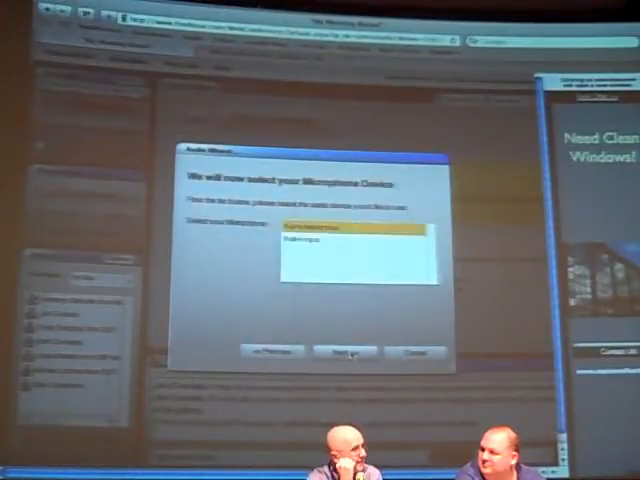
pyautogui.click(340, 355)
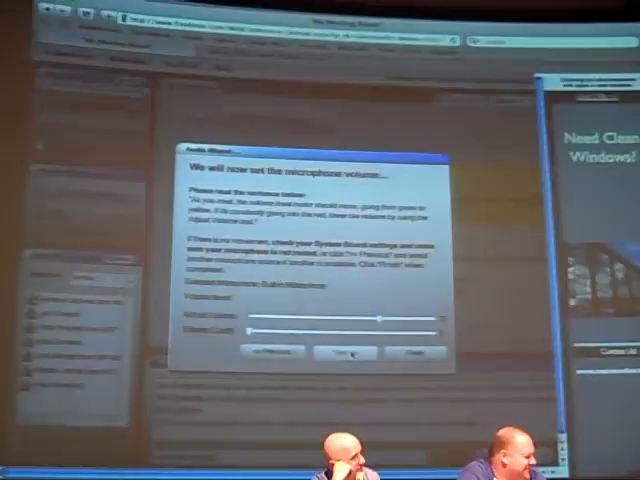